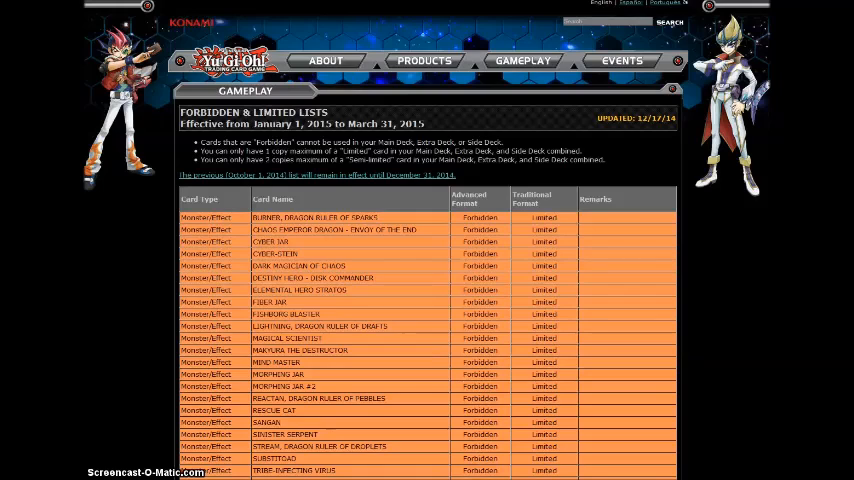
Step: Scroll past the Forbidden monster, spell and trap rows to the Limited monsters table
click(636, 232)
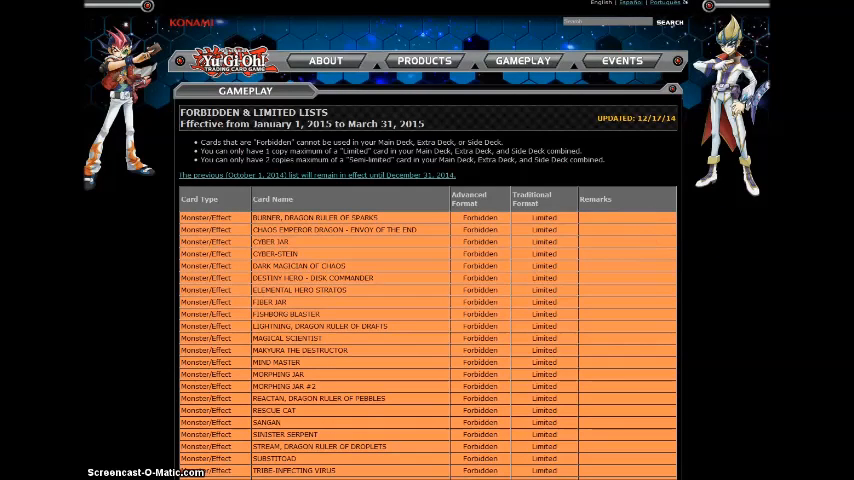
mouse_move(187, 217)
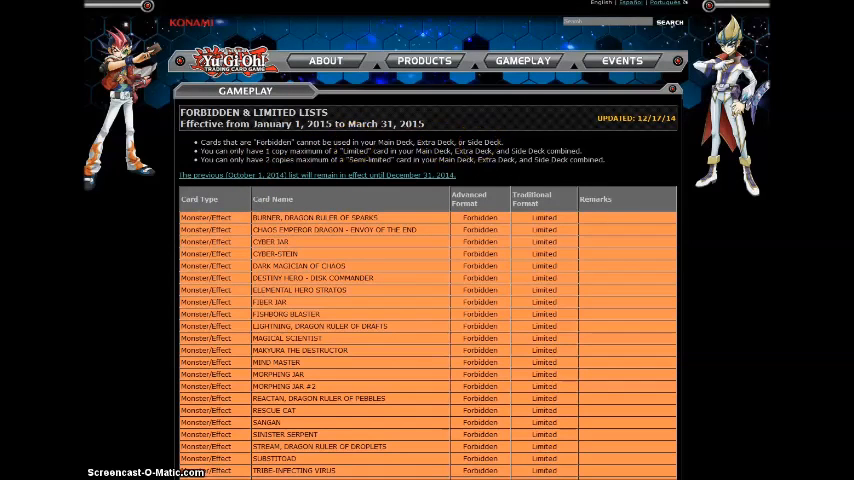
scroll(down, 3)
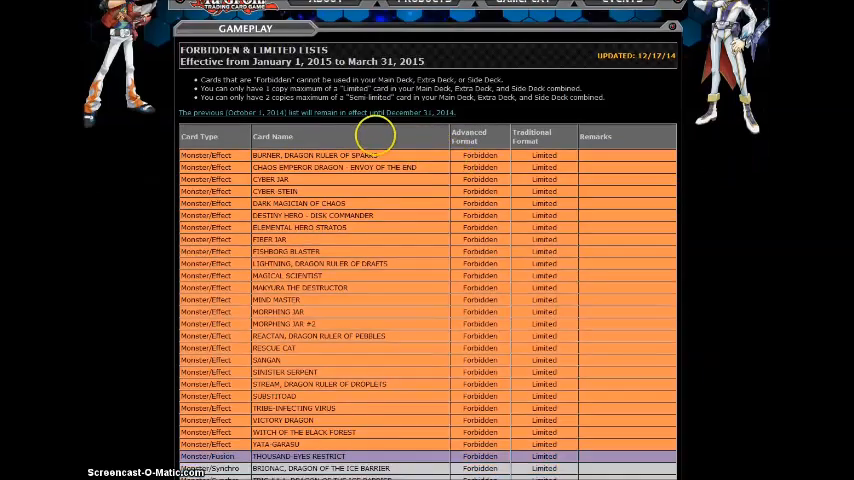
scroll(down, 3)
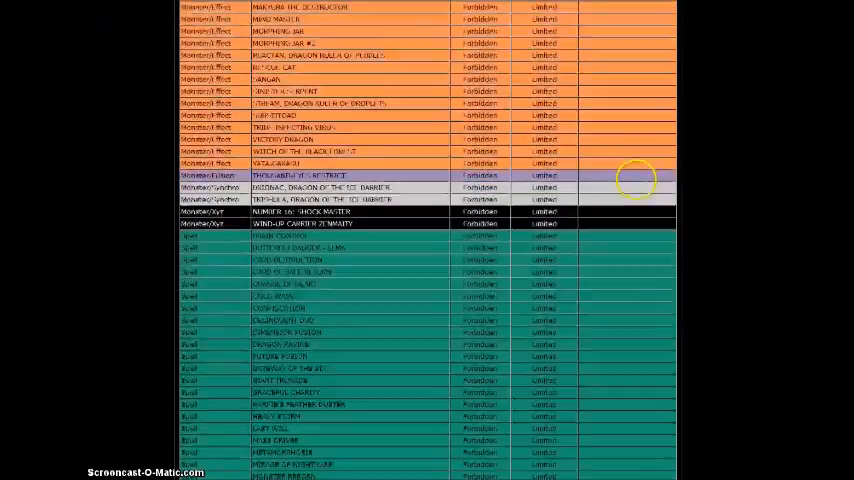
scroll(down, 3)
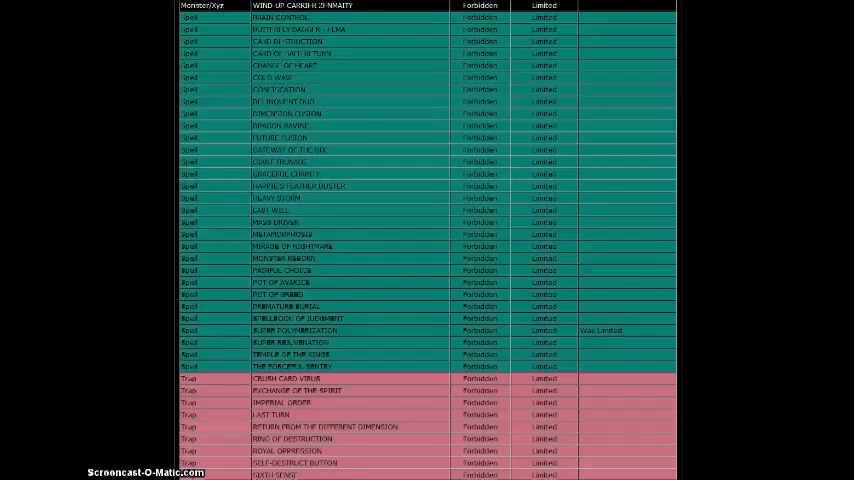
scroll(down, 3)
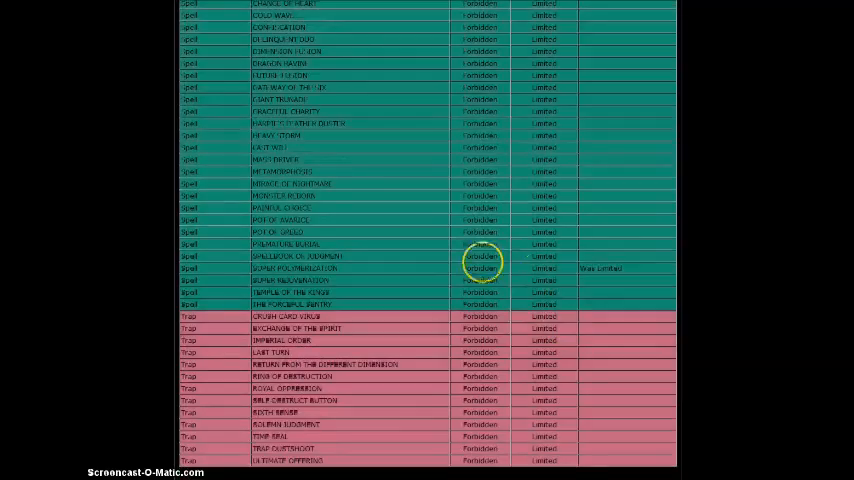
scroll(down, 3)
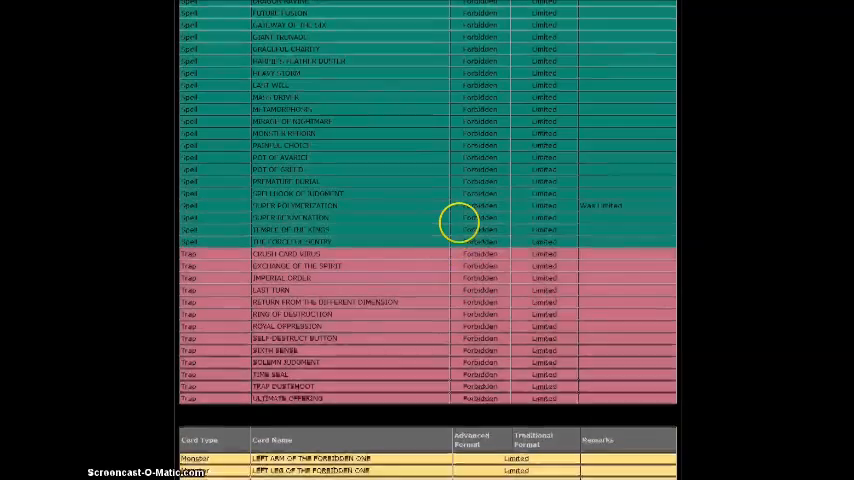
scroll(down, 3)
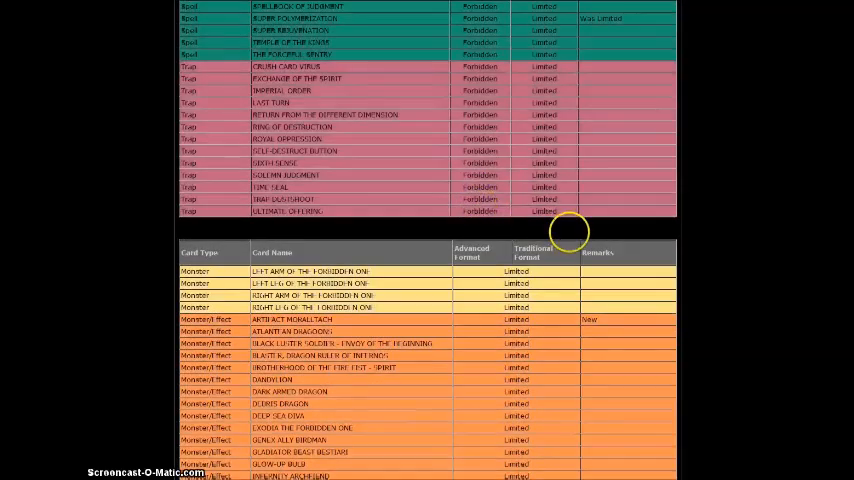
Step: Scroll through Limited ritual, synchro and spell rows, including Snatch Steal, to the Limited traps
scroll(down, 3)
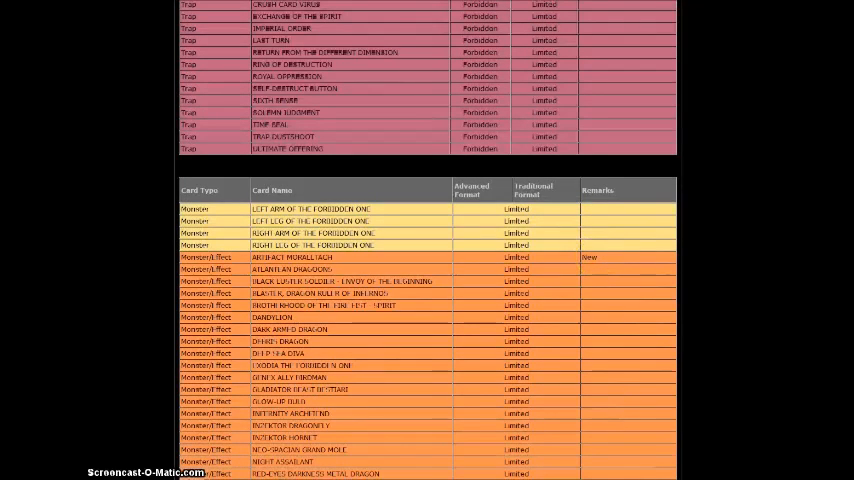
scroll(down, 3)
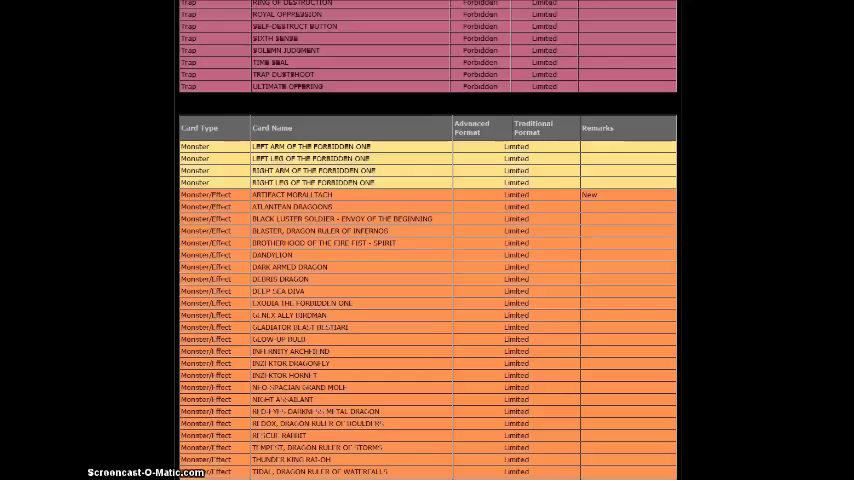
scroll(down, 3)
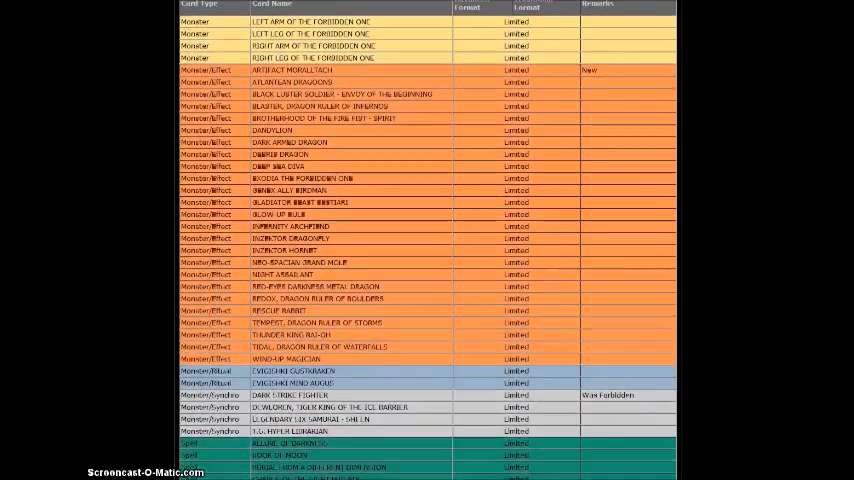
scroll(down, 3)
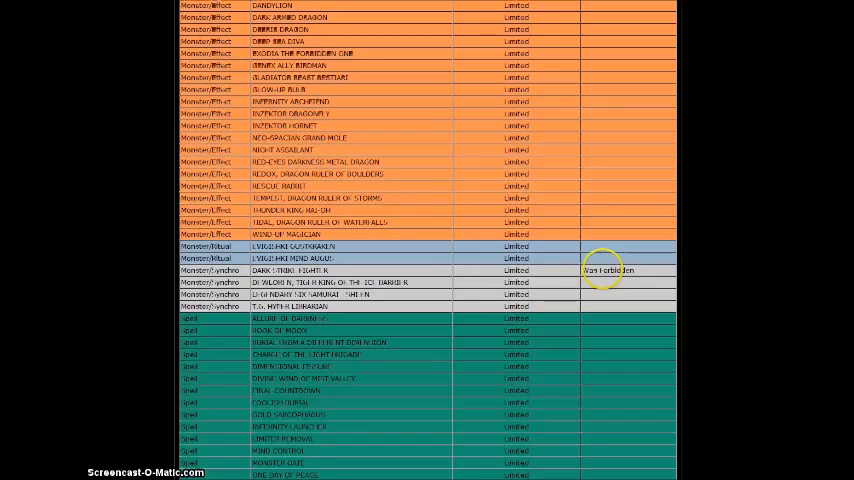
mouse_move(640, 276)
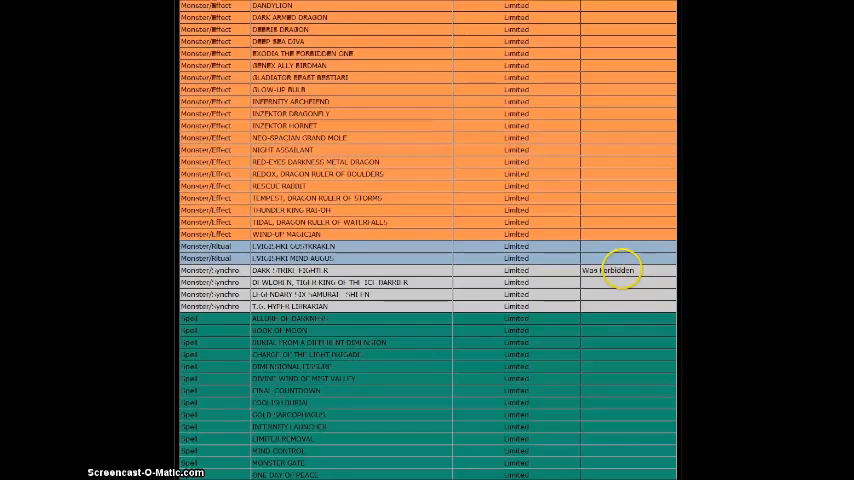
scroll(down, 3)
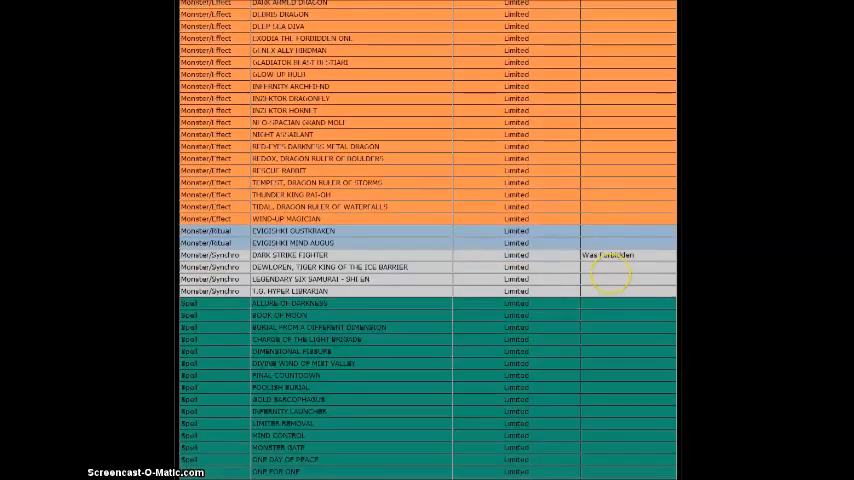
scroll(down, 3)
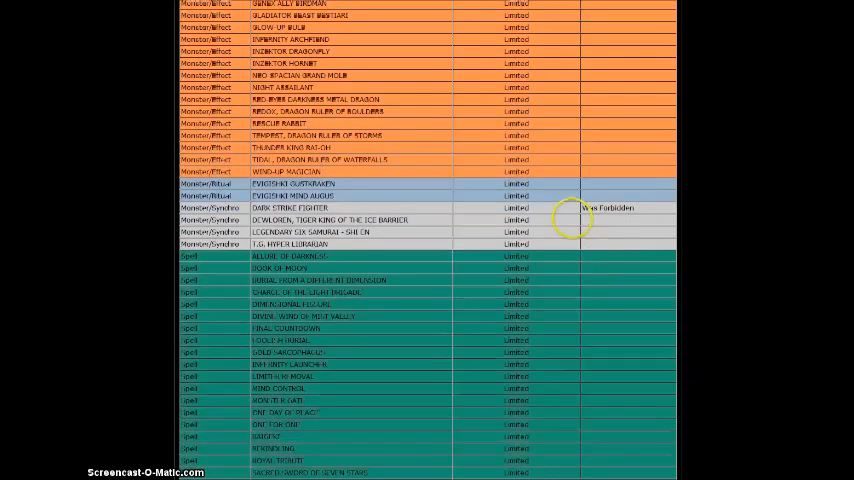
scroll(down, 3)
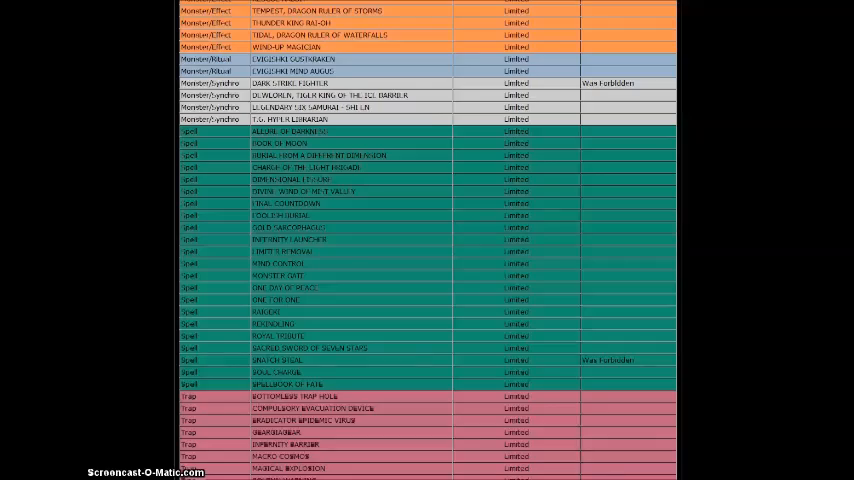
Step: Scroll past the Limited traps and Semi-Limited cards to the no-longer-on-list table
scroll(down, 3)
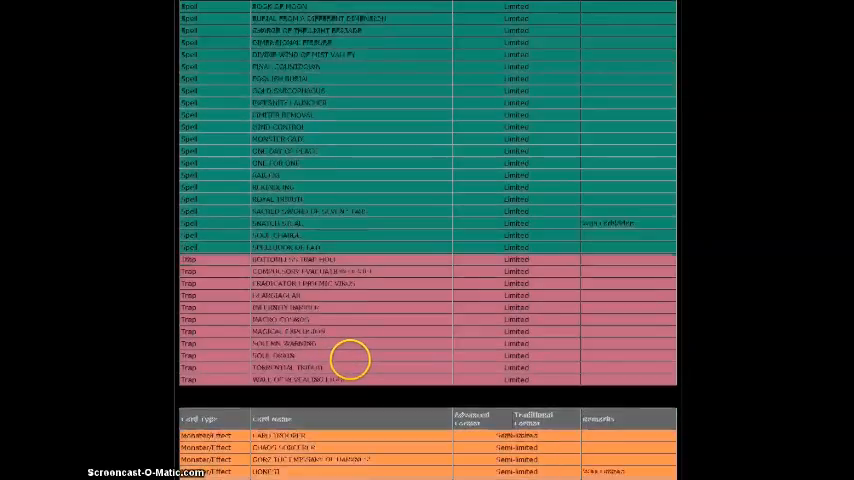
scroll(down, 3)
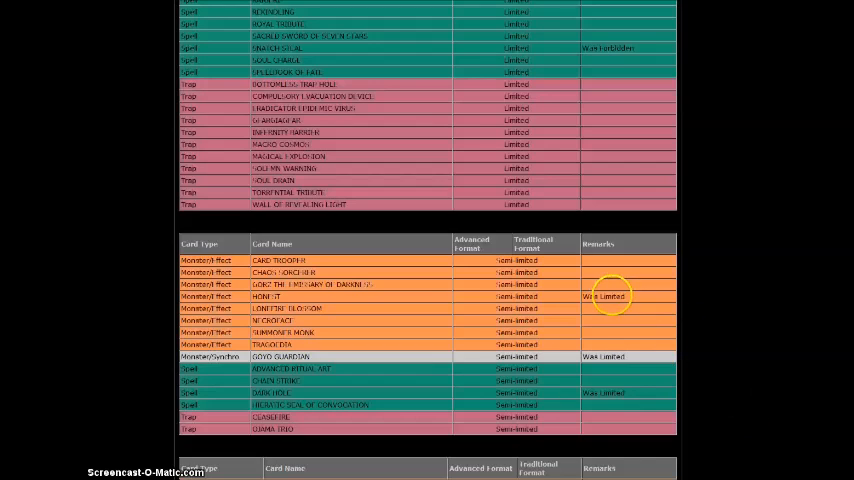
mouse_move(597, 320)
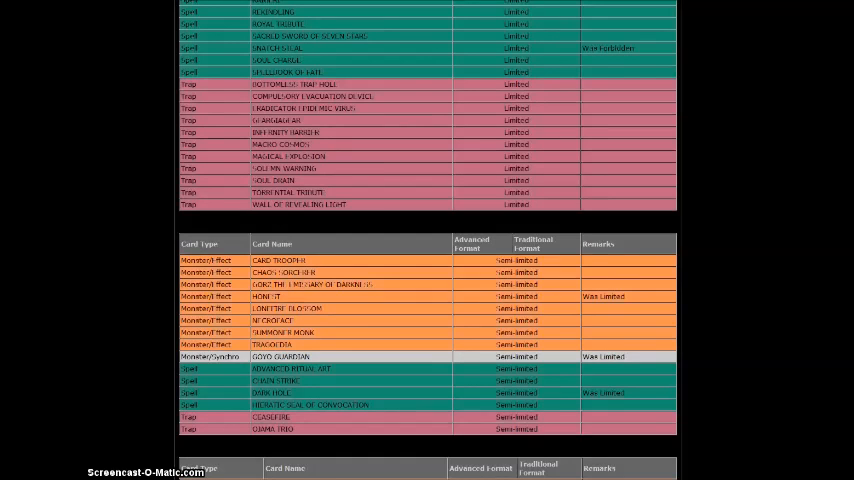
scroll(down, 3)
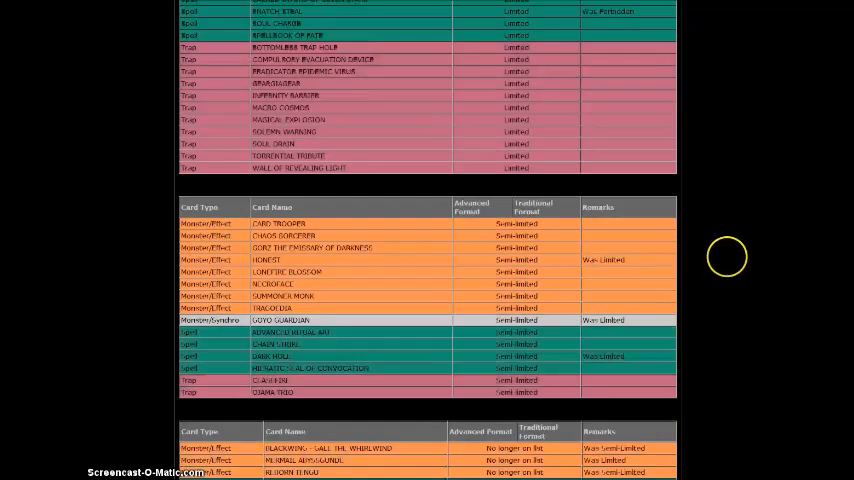
Step: Scroll down to the no-longer-listed cards and PDF link, then back up to Limited monsters
scroll(down, 3)
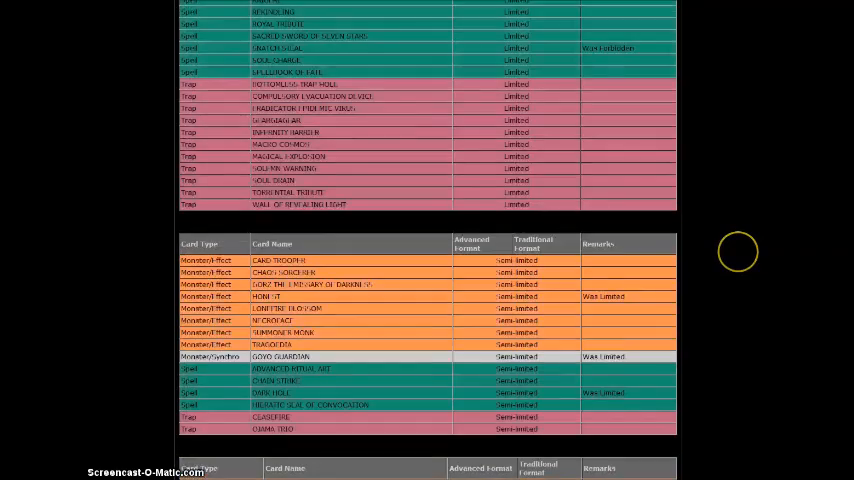
scroll(down, 3)
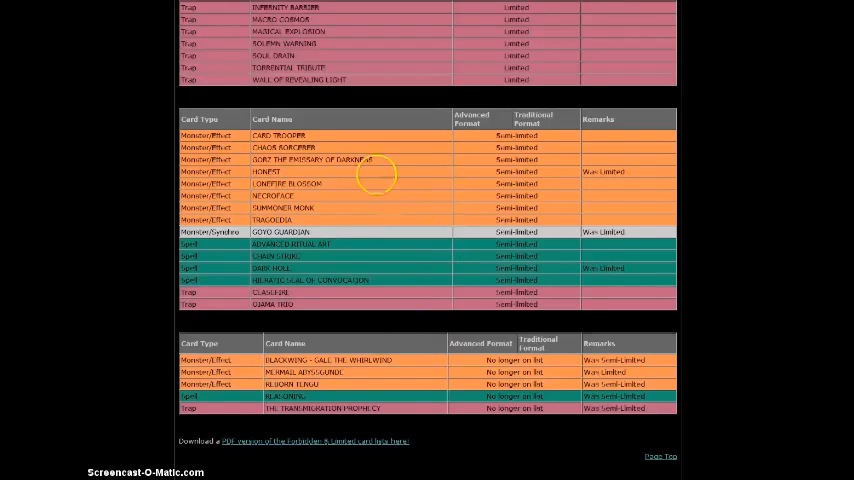
mouse_move(413, 181)
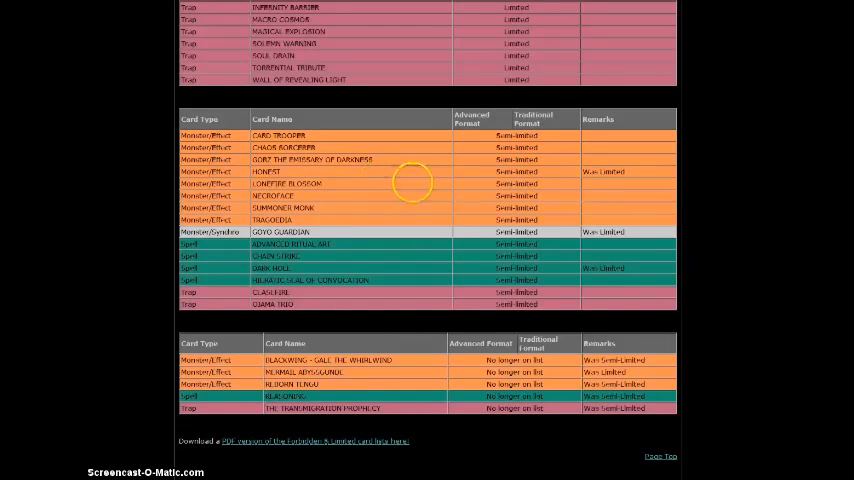
scroll(up, 3)
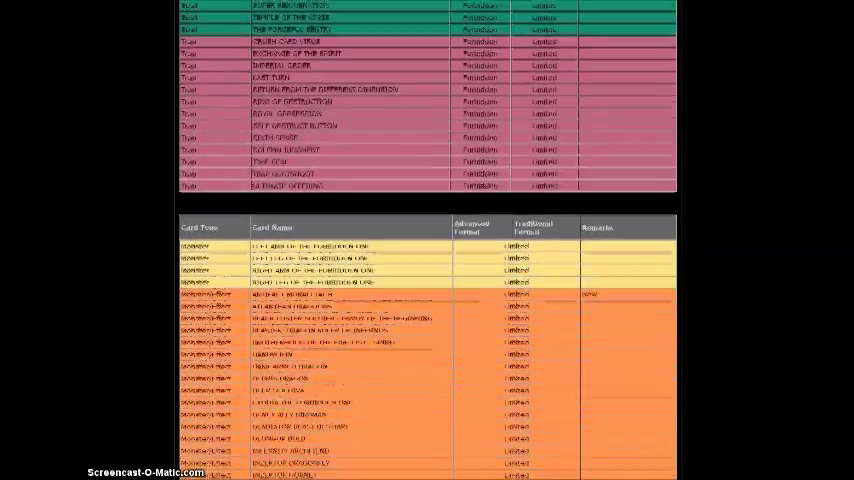
Step: Scroll up to the page top, then back down to the Forbidden spell rows
scroll(up, 3)
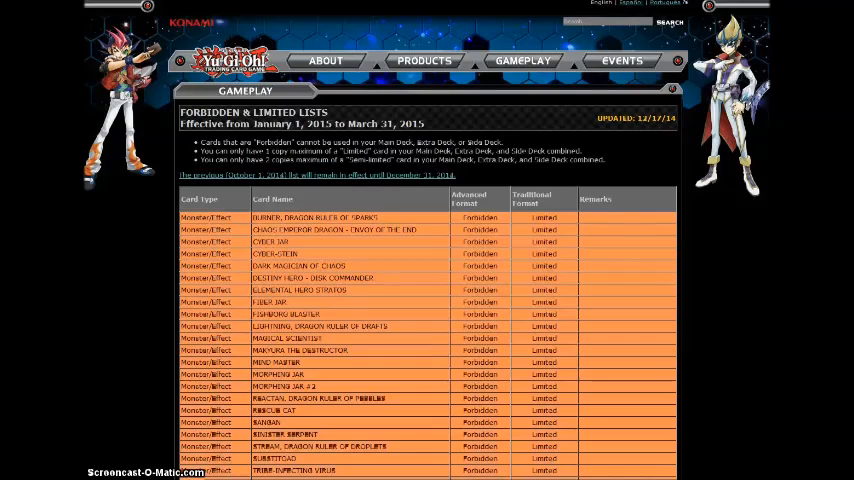
scroll(down, 3)
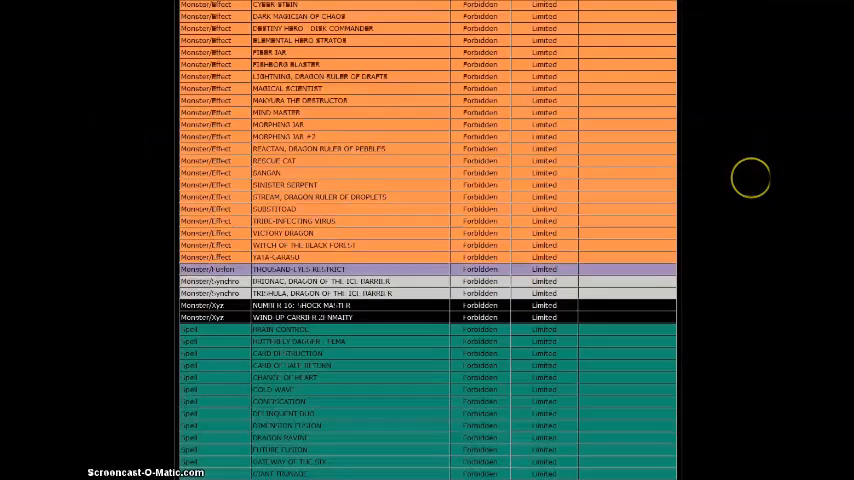
scroll(down, 3)
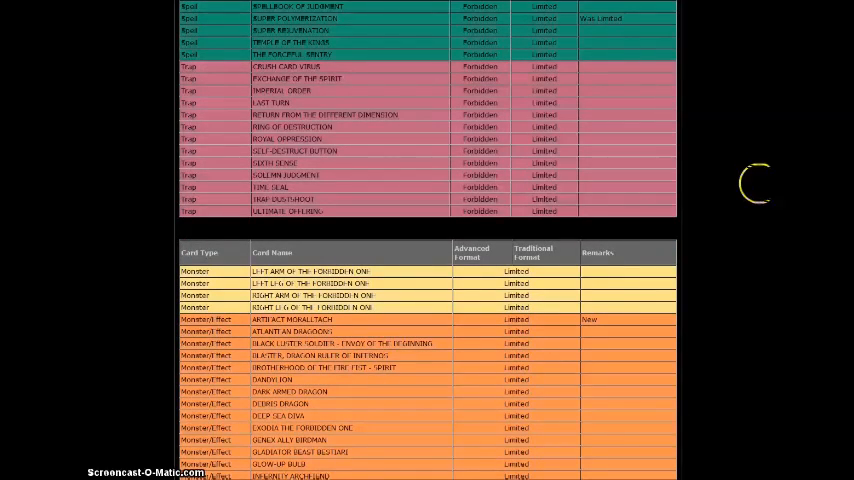
scroll(down, 3)
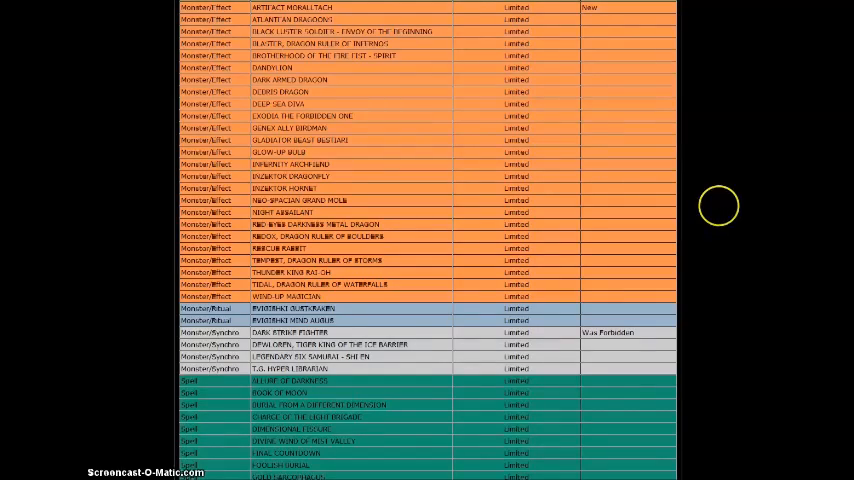
scroll(down, 3)
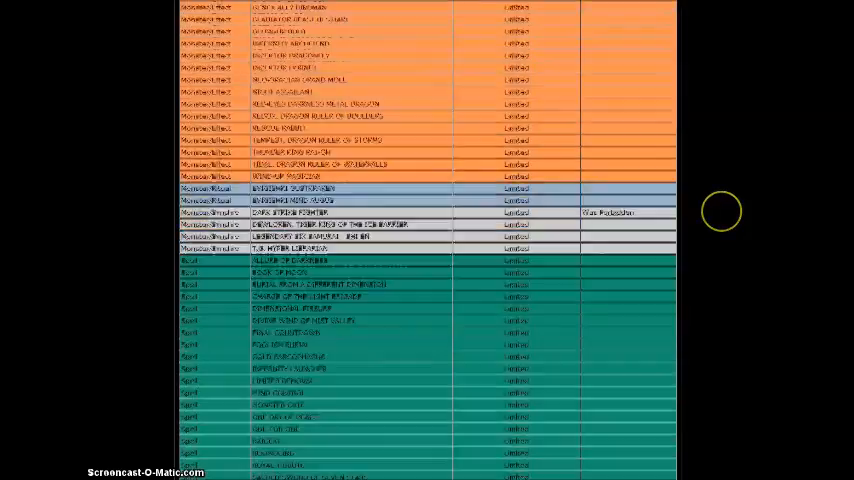
scroll(down, 3)
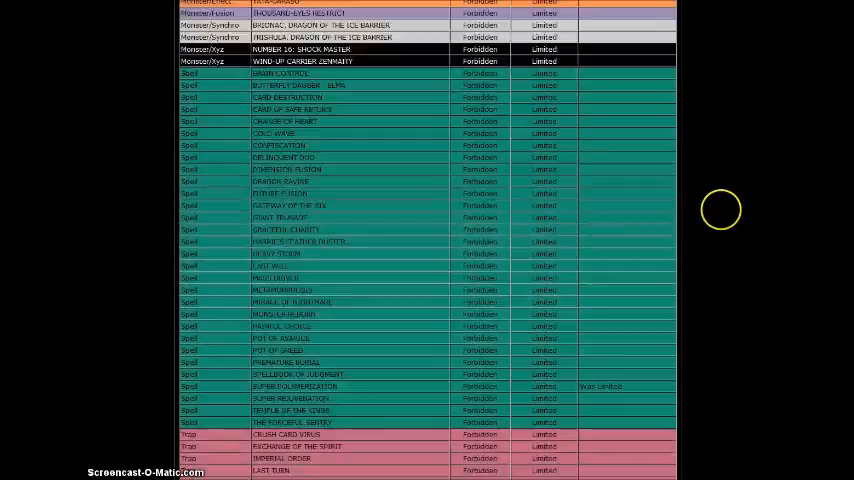